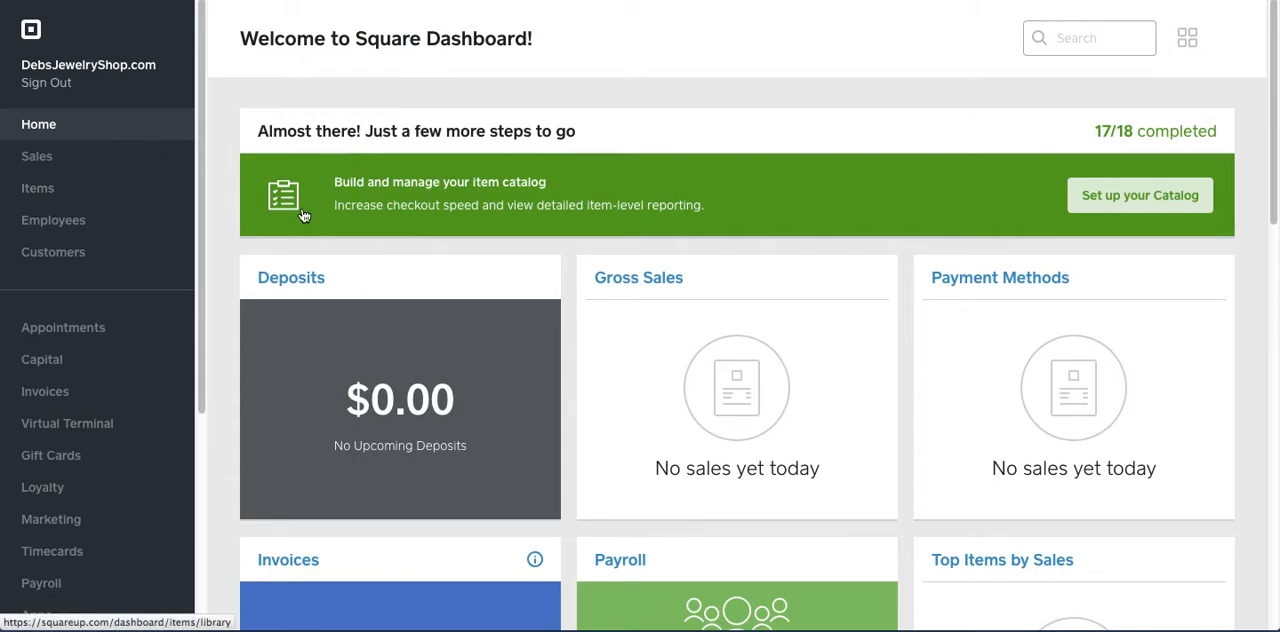
# Step: Show the Invoices overview from the dashboard sidebar
pyautogui.click(45, 391)
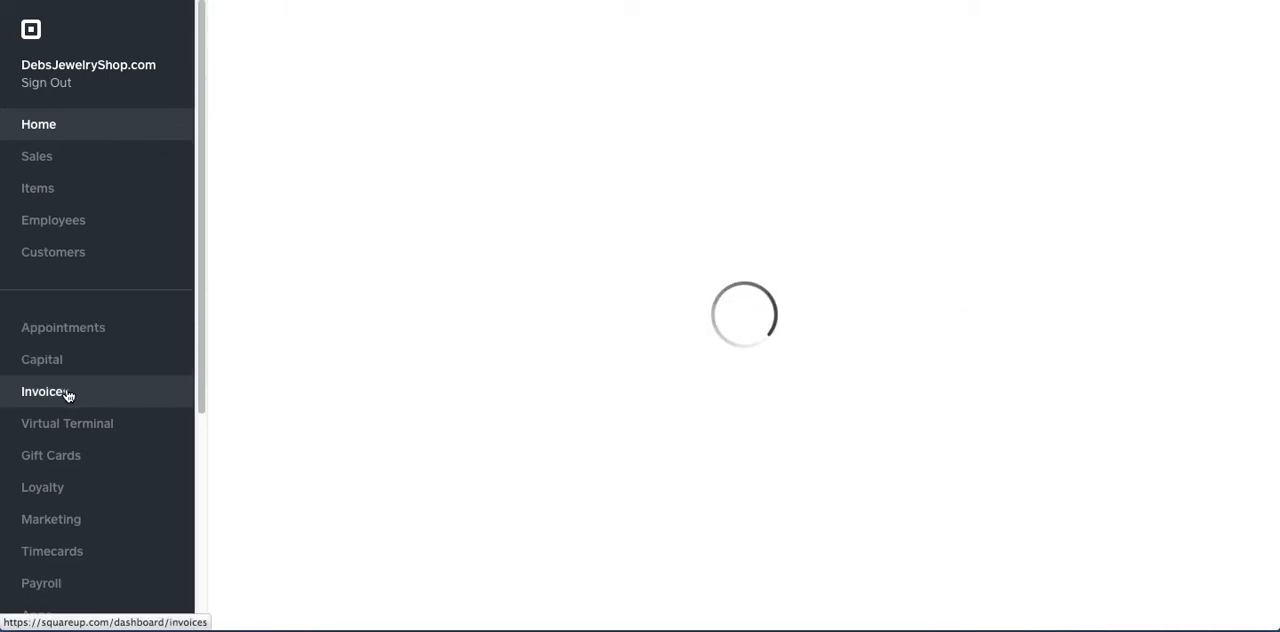
pyautogui.click(45, 391)
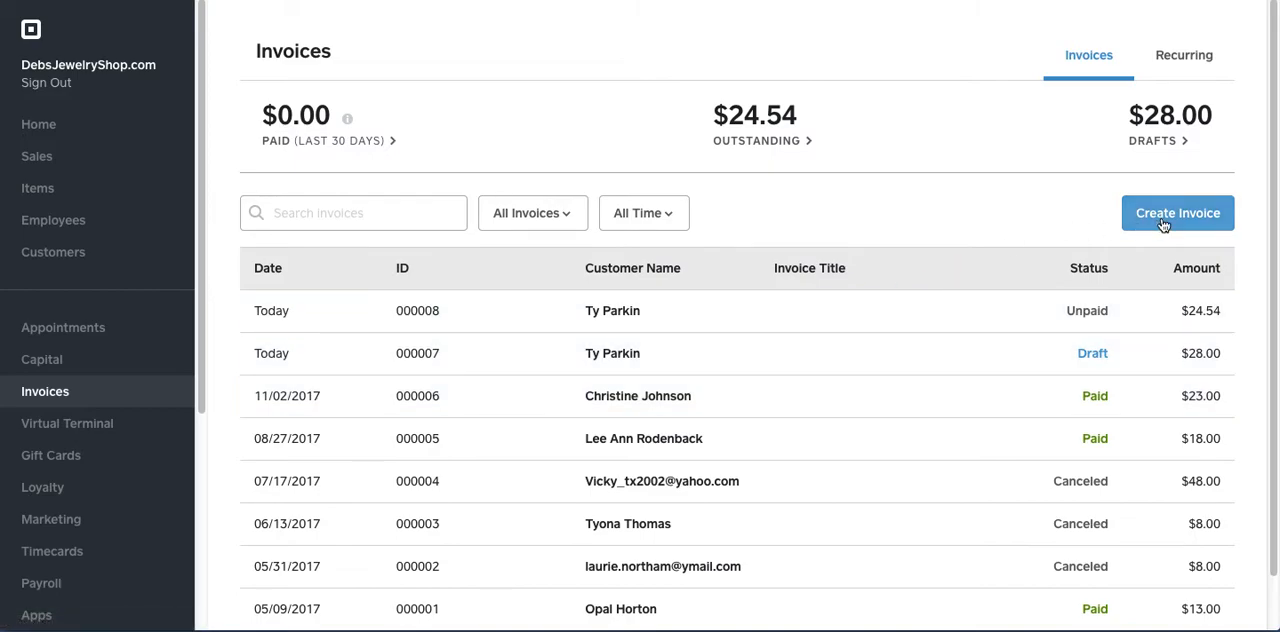
pyautogui.click(1177, 212)
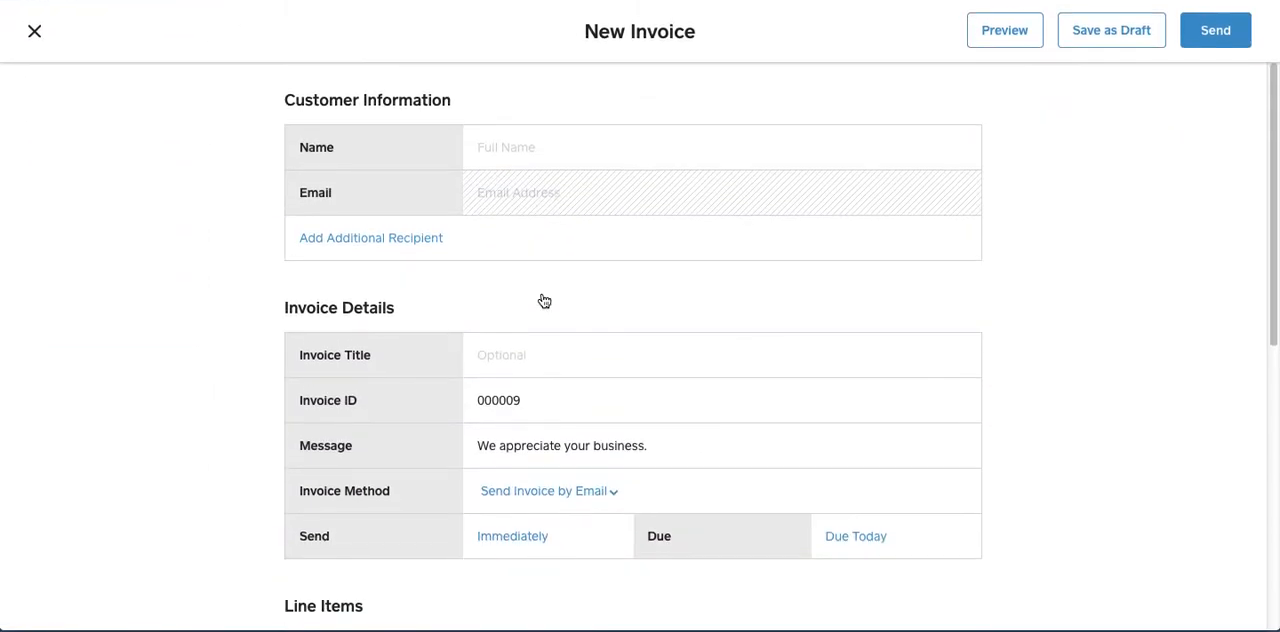
pyautogui.click(720, 147)
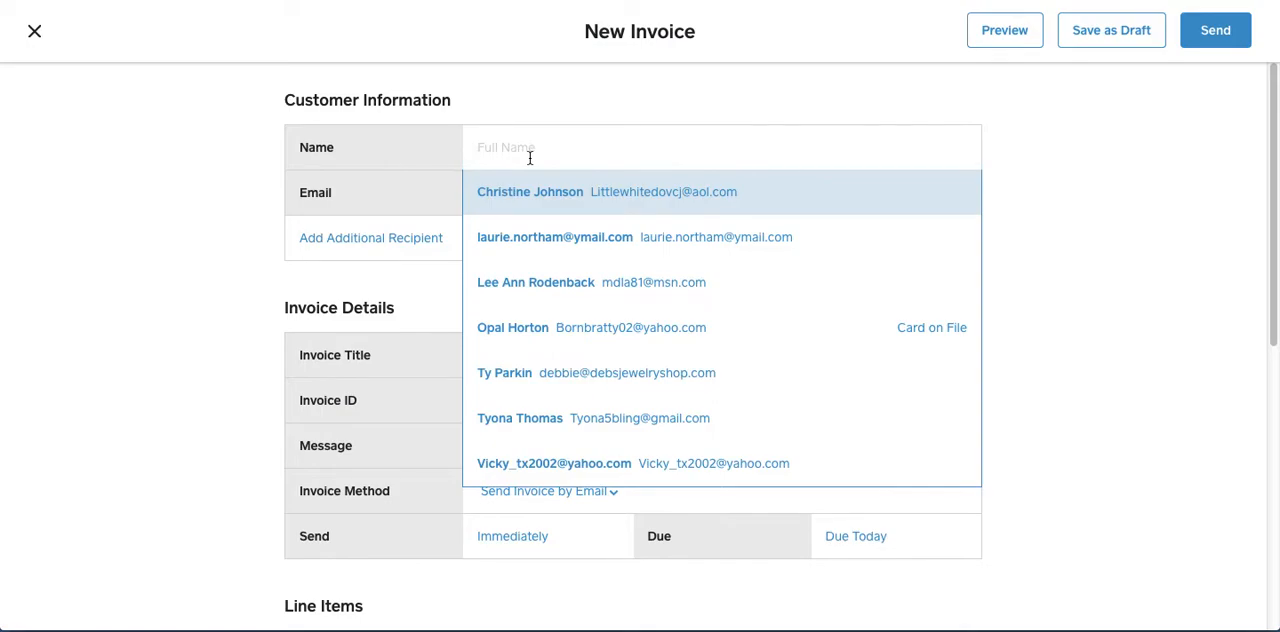
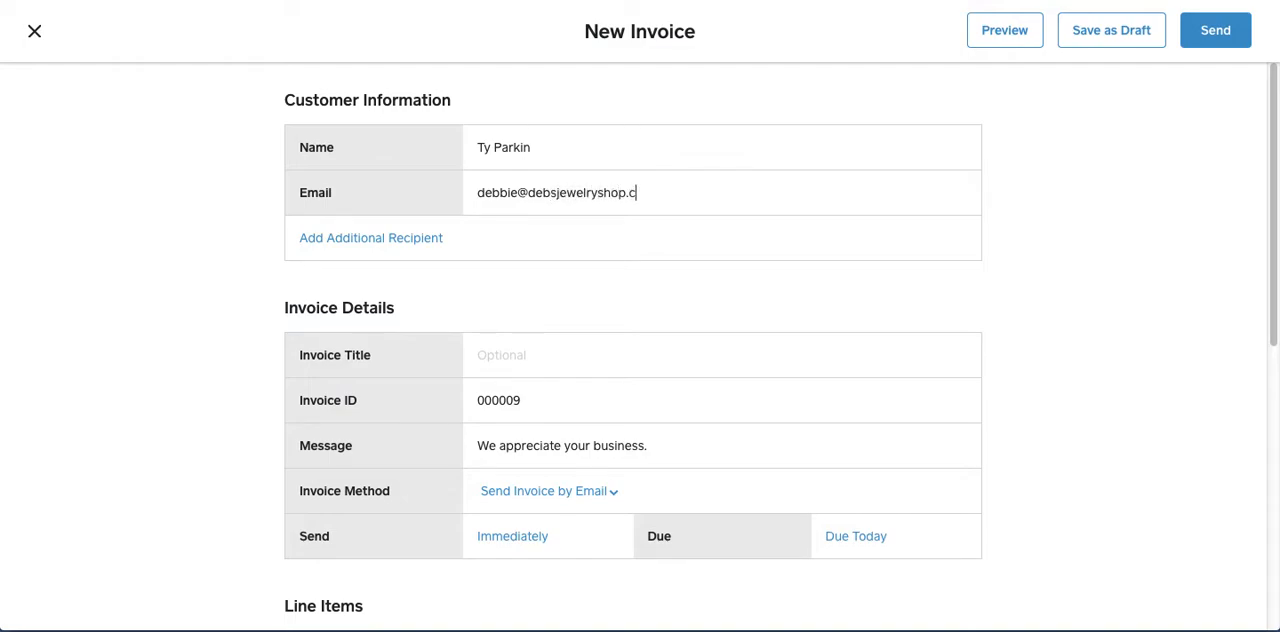
pyautogui.click(722, 354)
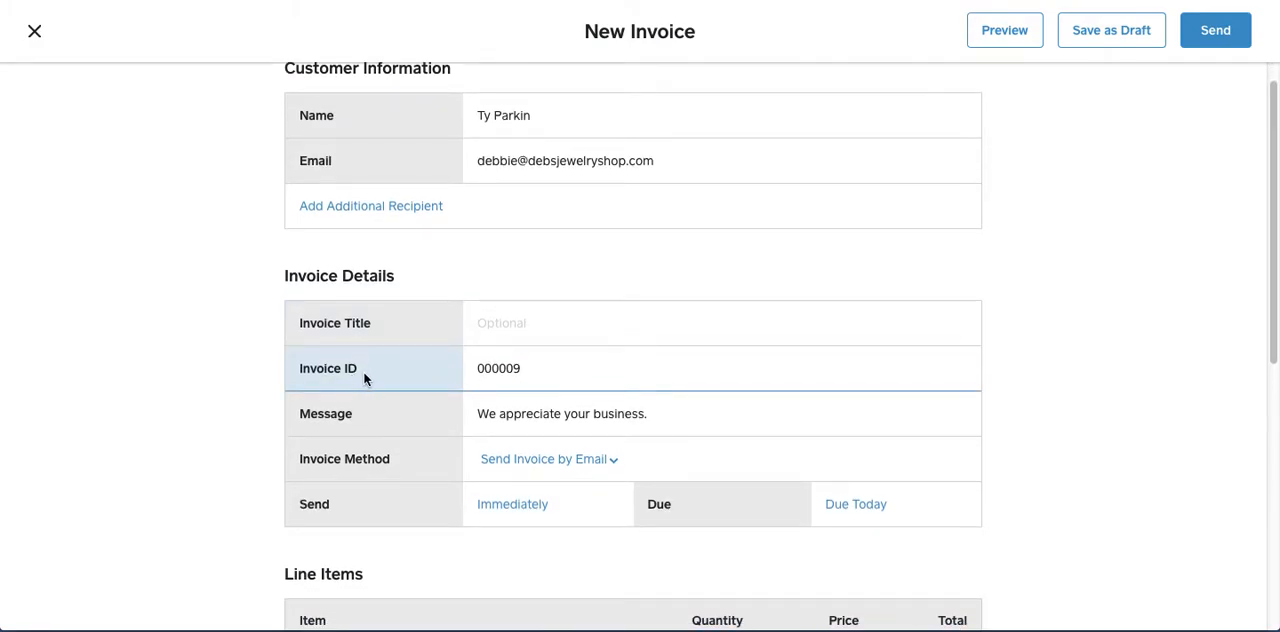
# Step: Review invoice 000009's details and bring the empty $0.00 Line Items section into view
pyautogui.click(520, 368)
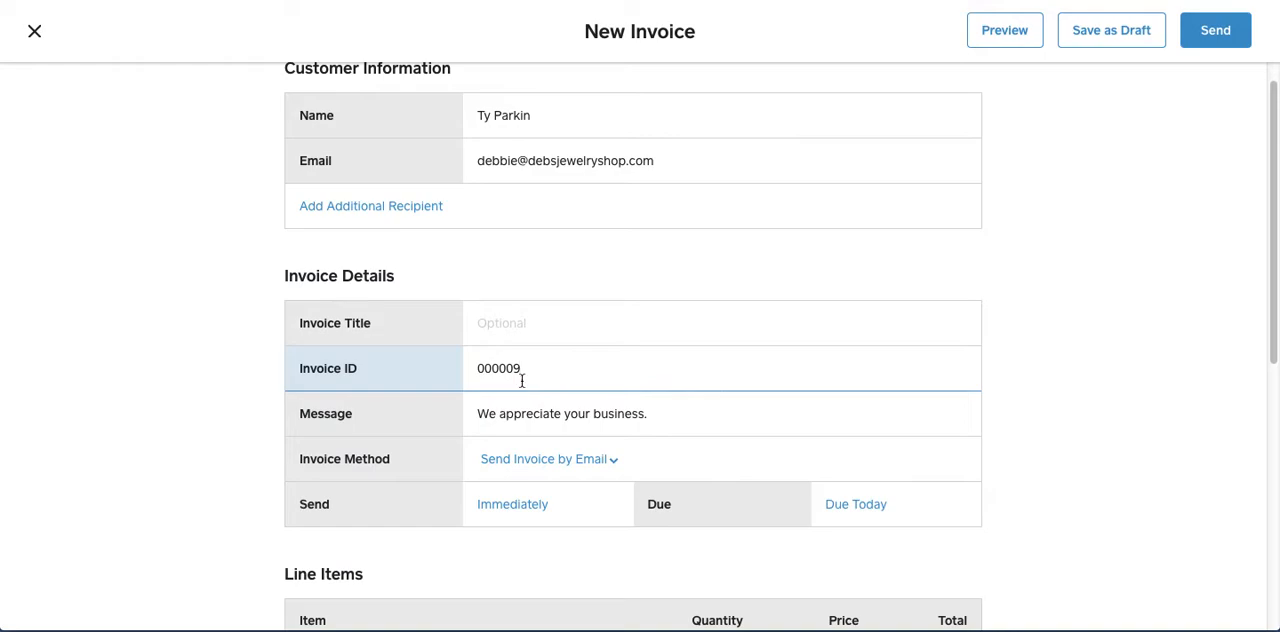
pyautogui.scroll(-3)
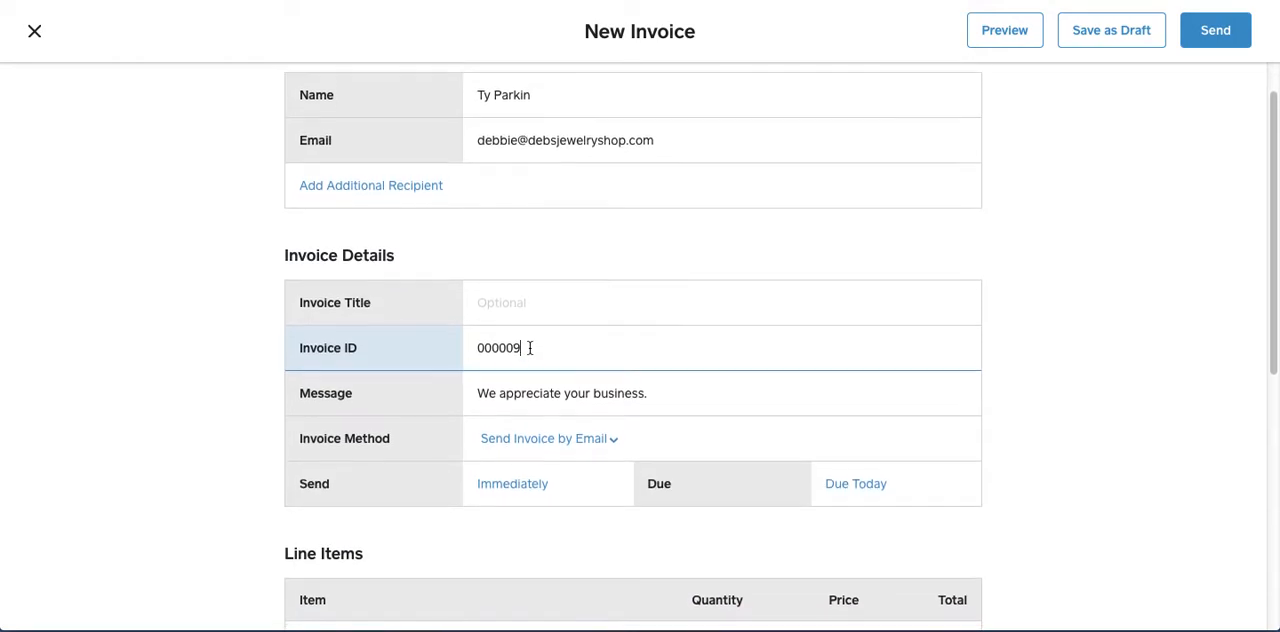
pyautogui.scroll(-3)
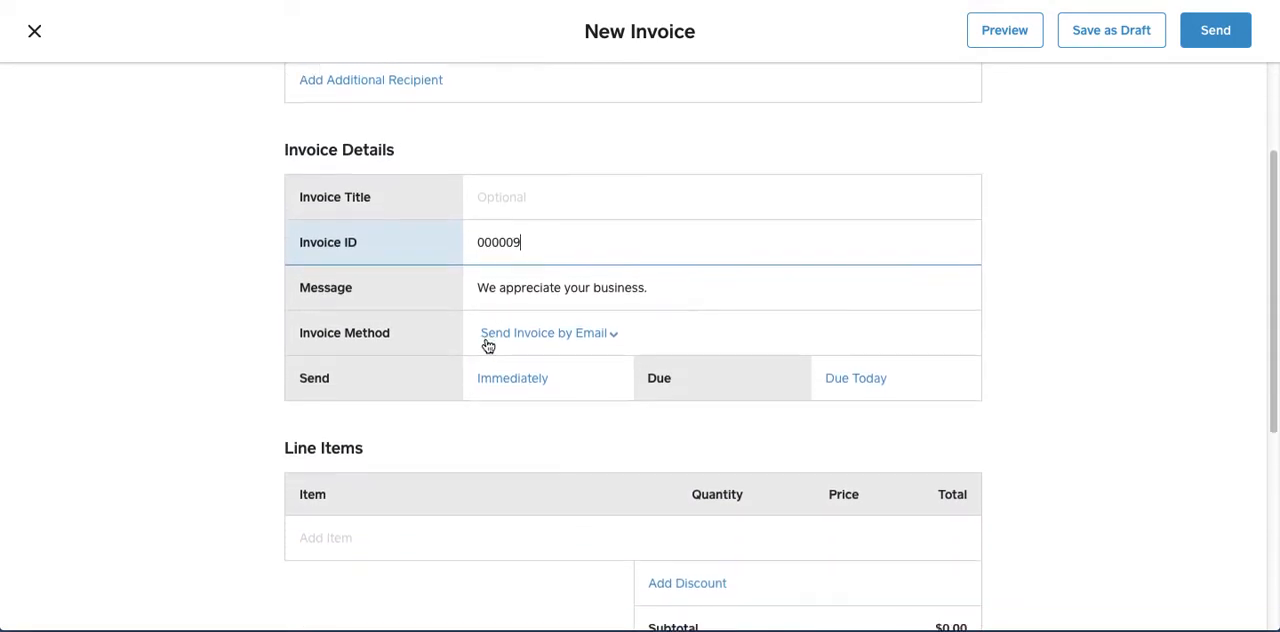
pyautogui.scroll(-3)
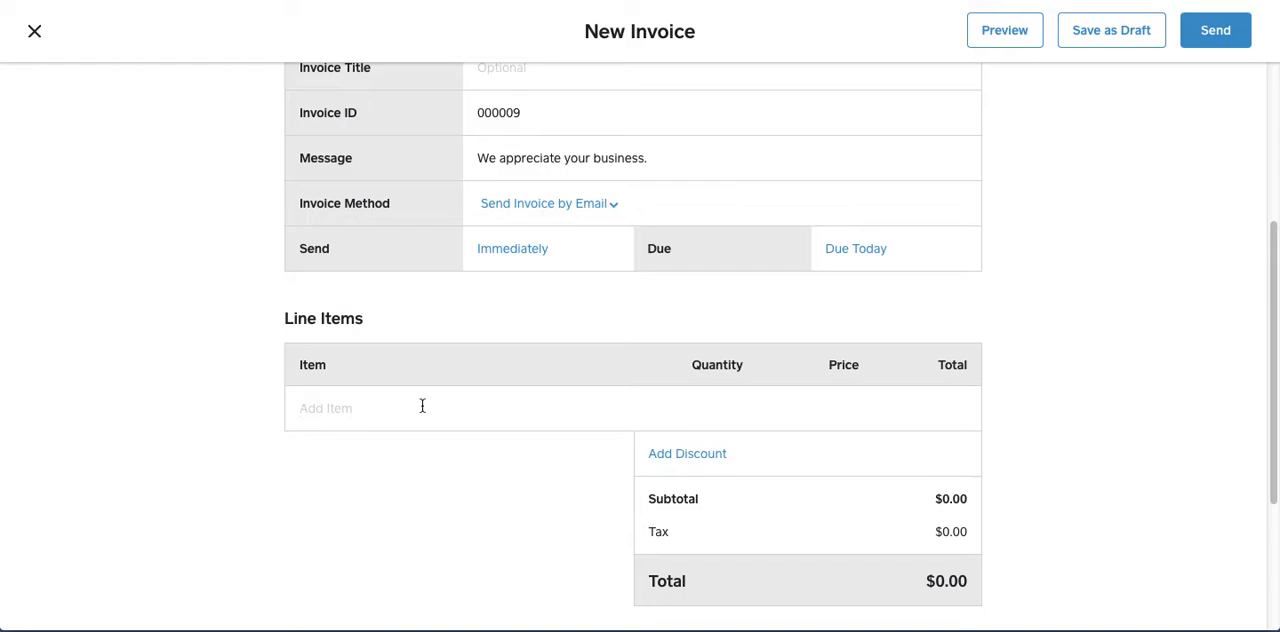
# Step: Add a custom Necklaces line item, quantity 4 at $5.00 each
pyautogui.write('N')
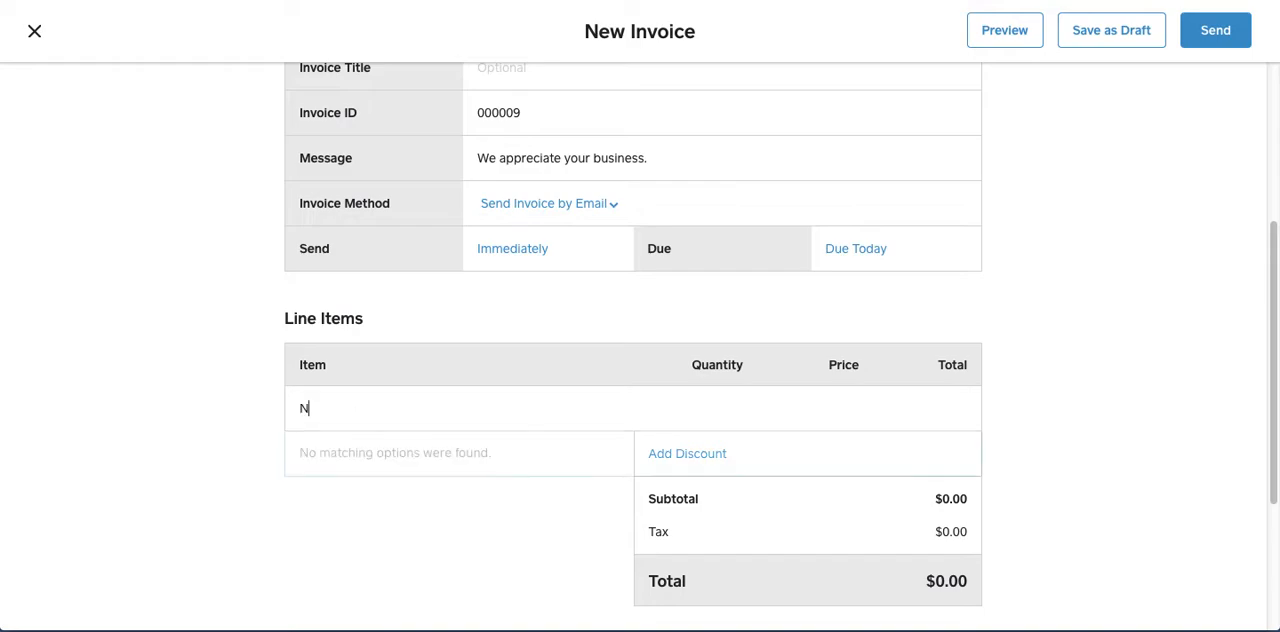
pyautogui.write('ecklaces')
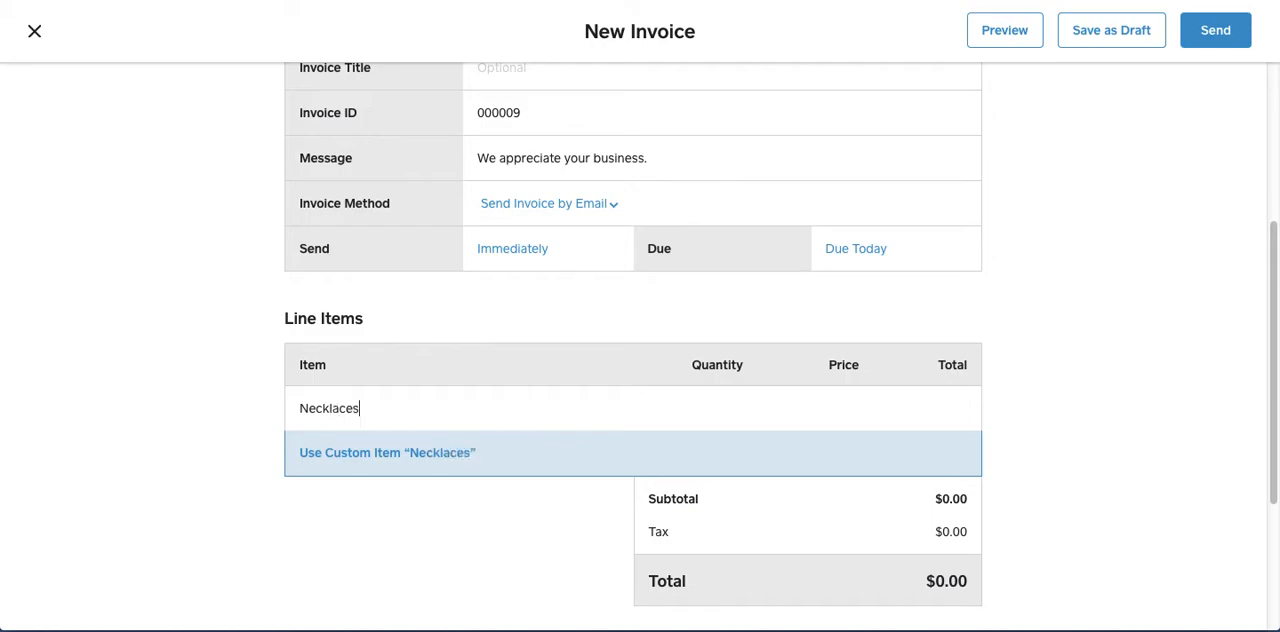
pyautogui.click(386, 452)
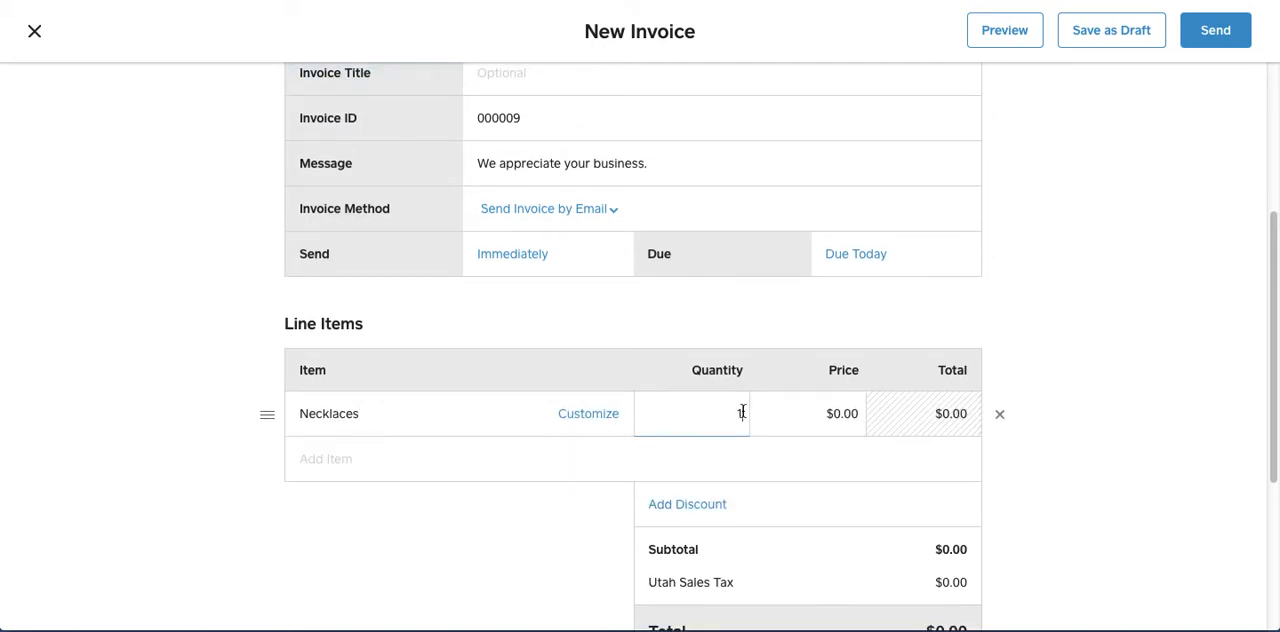
pyautogui.write('4')
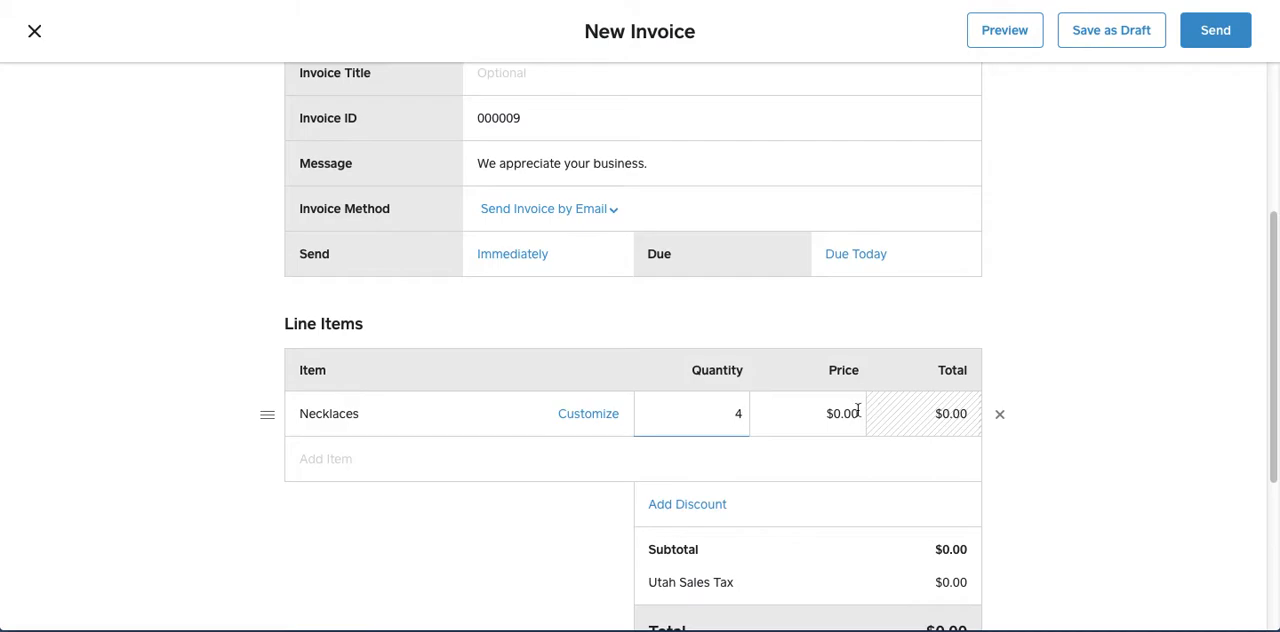
pyautogui.click(808, 413)
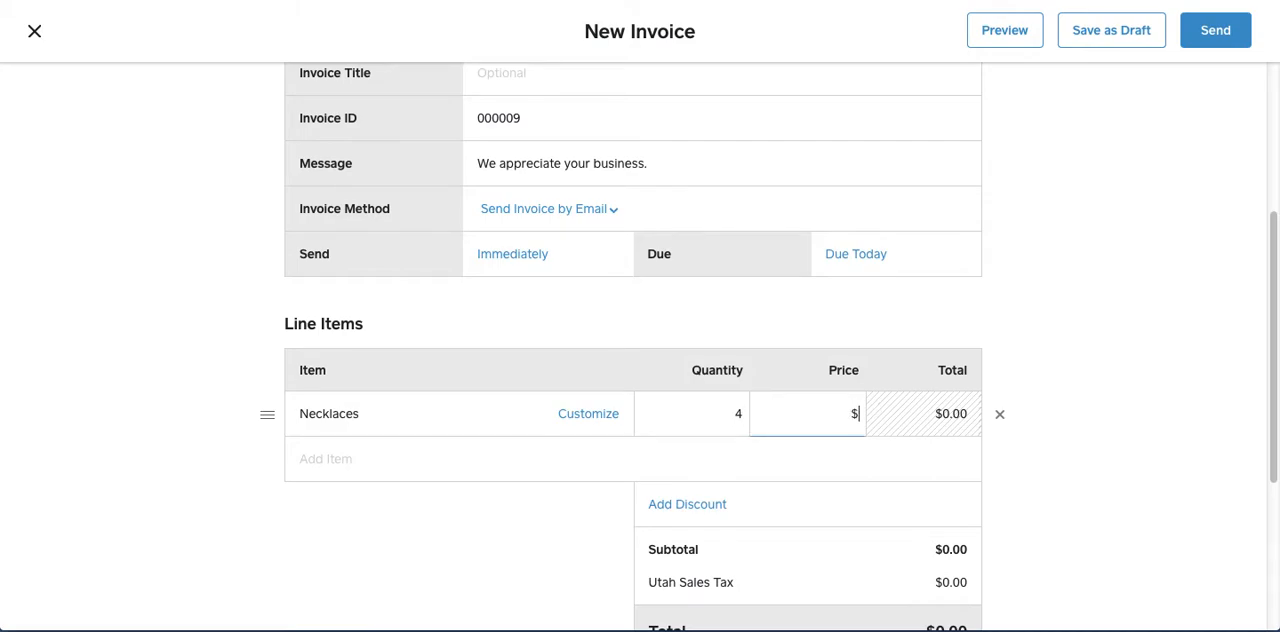
pyautogui.write('5.00')
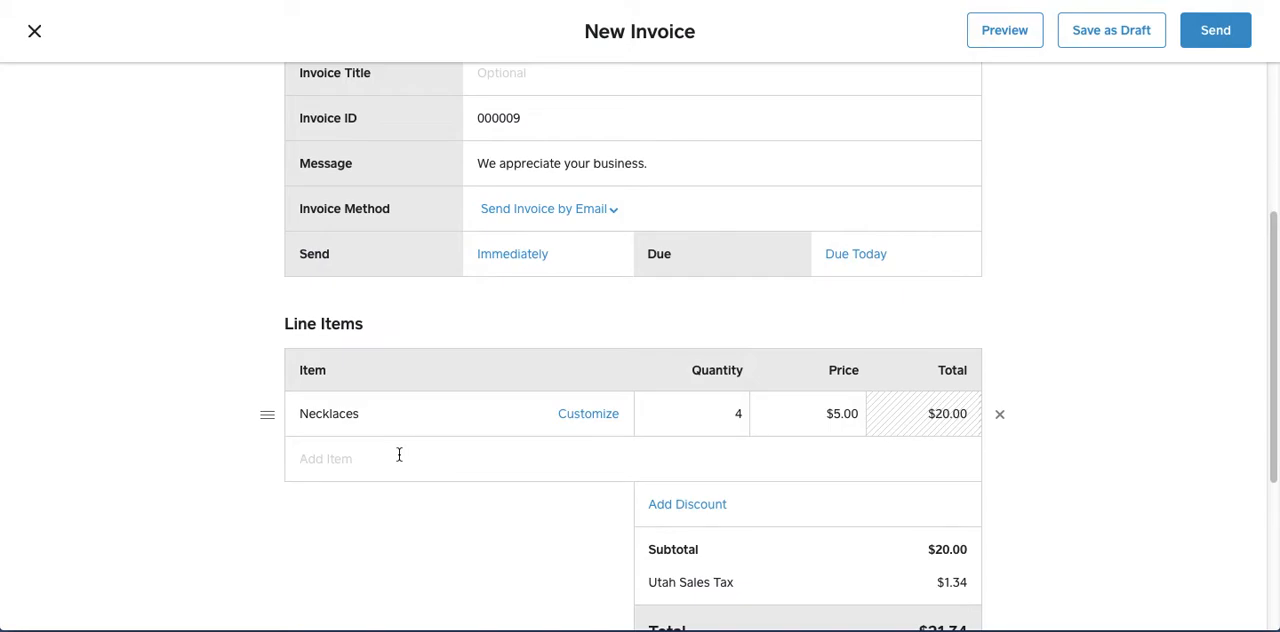
# Step: Add a Shipping line of 1 at $3.00, bringing the total to $24.54
pyautogui.write('Shipp')
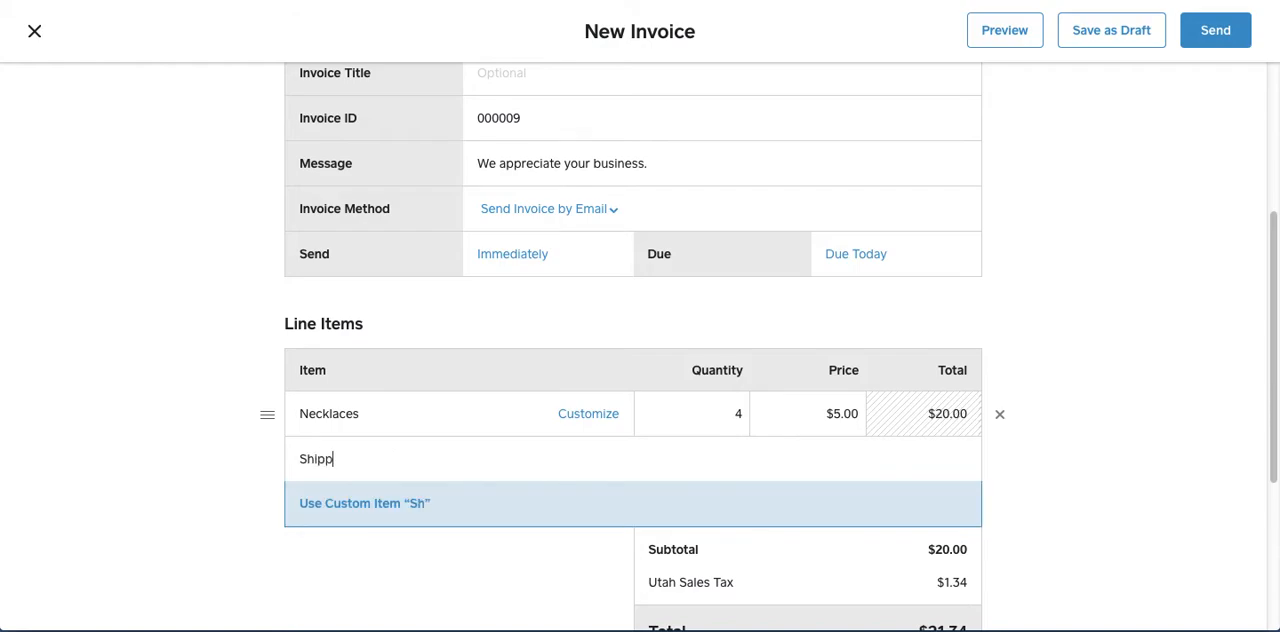
pyautogui.write('ing')
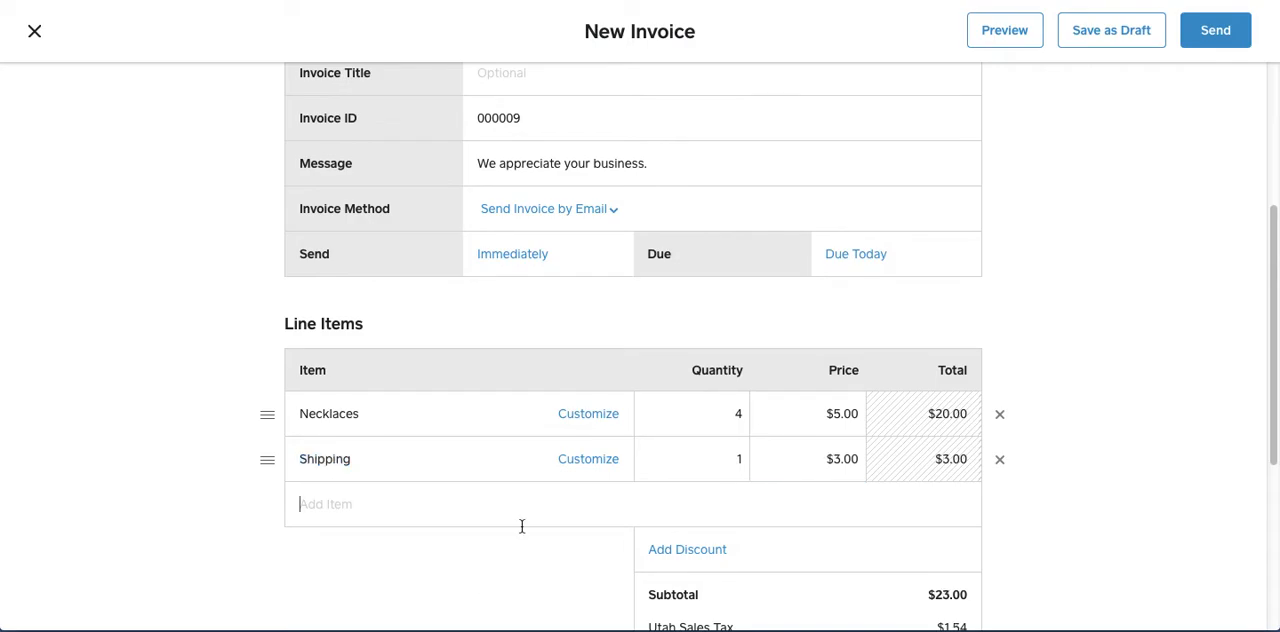
pyautogui.scroll(-3)
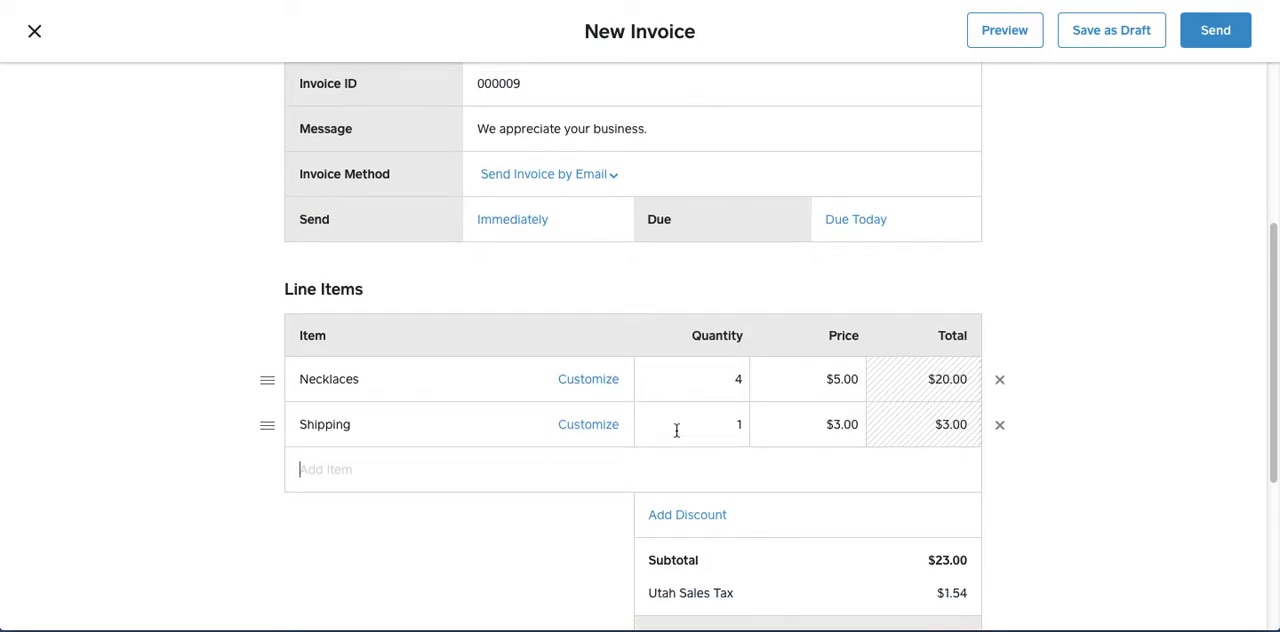
pyautogui.scroll(-3)
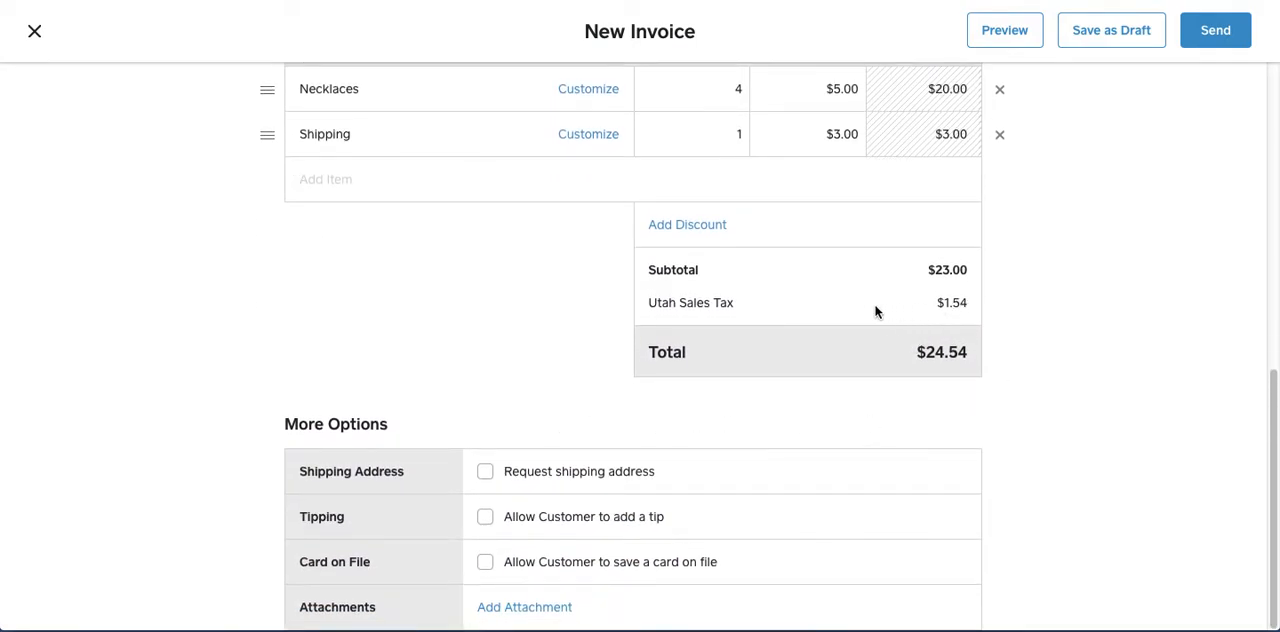
pyautogui.moveTo(677, 339)
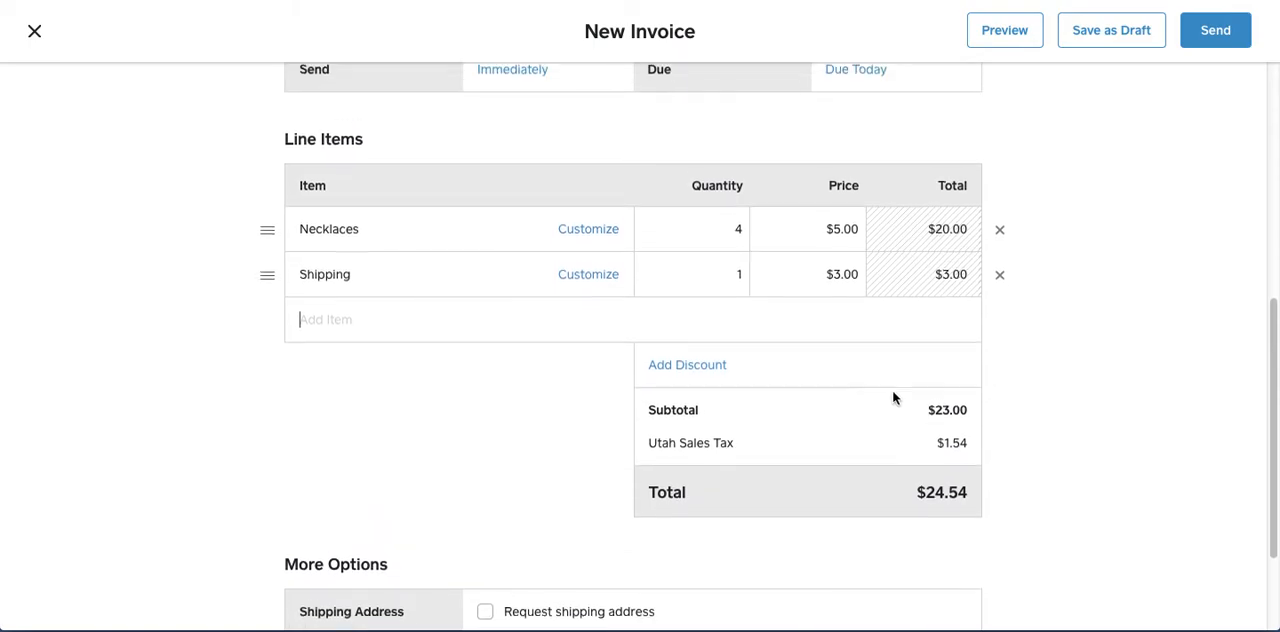
pyautogui.scroll(3)
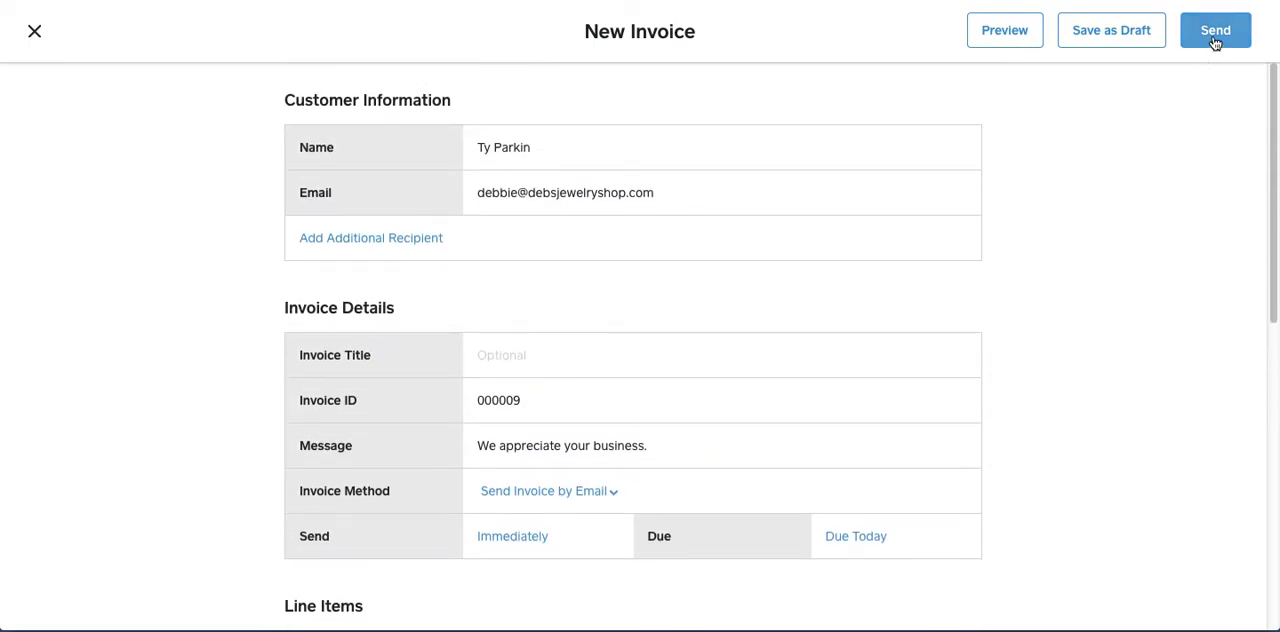
# Step: Send the $24.54 invoice and reach its payment page from the emailed Pay Invoice link
pyautogui.click(1214, 30)
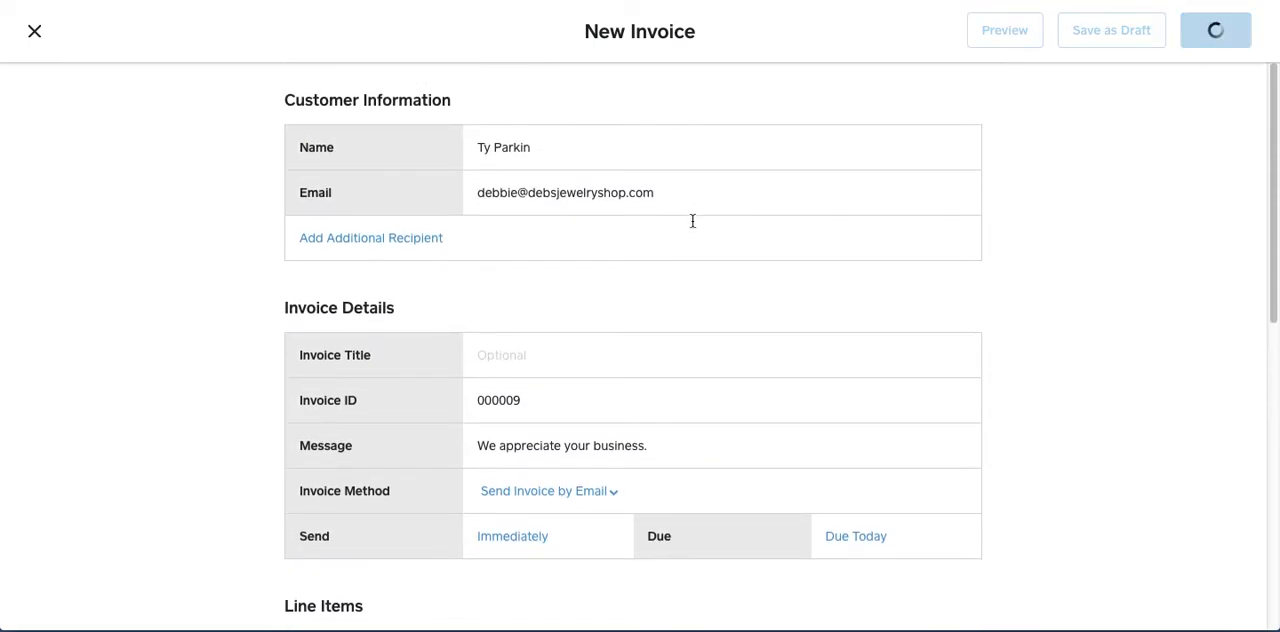
pyautogui.click(1215, 30)
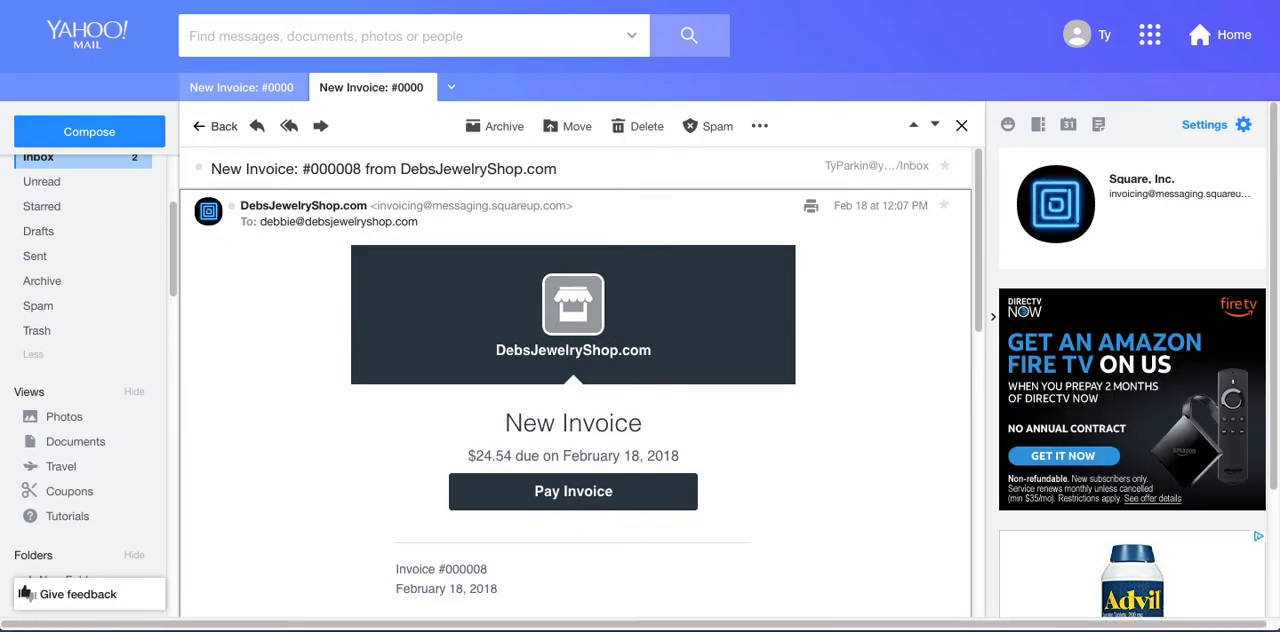
pyautogui.click(573, 491)
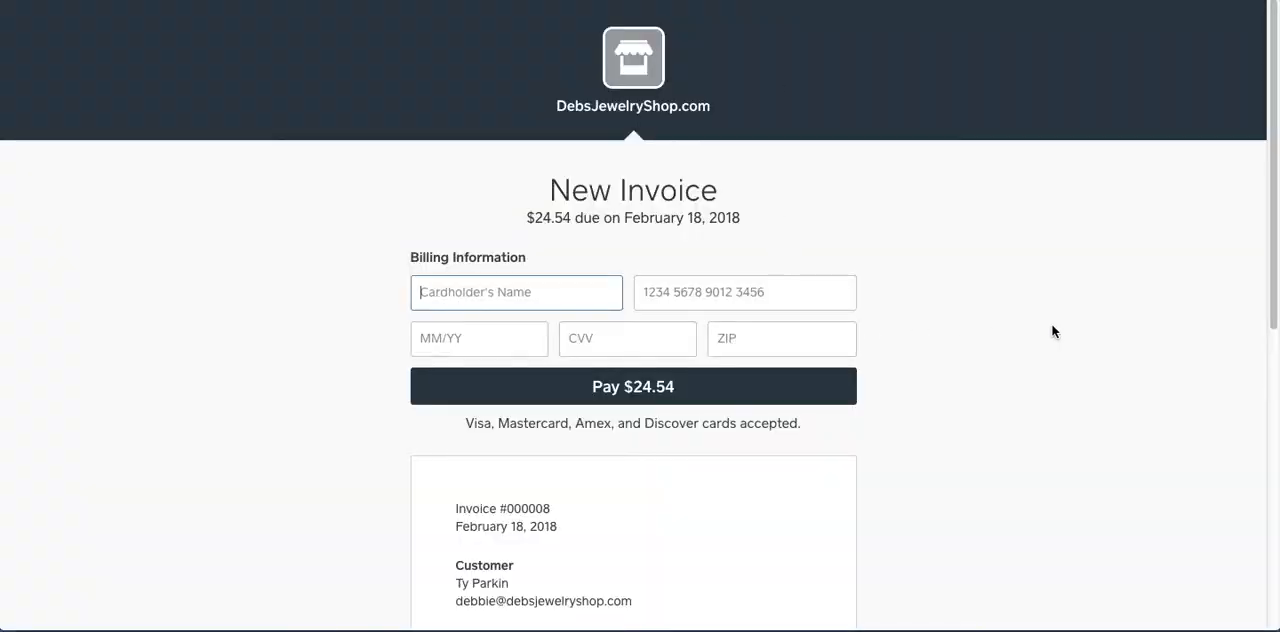
pyautogui.moveTo(761, 197)
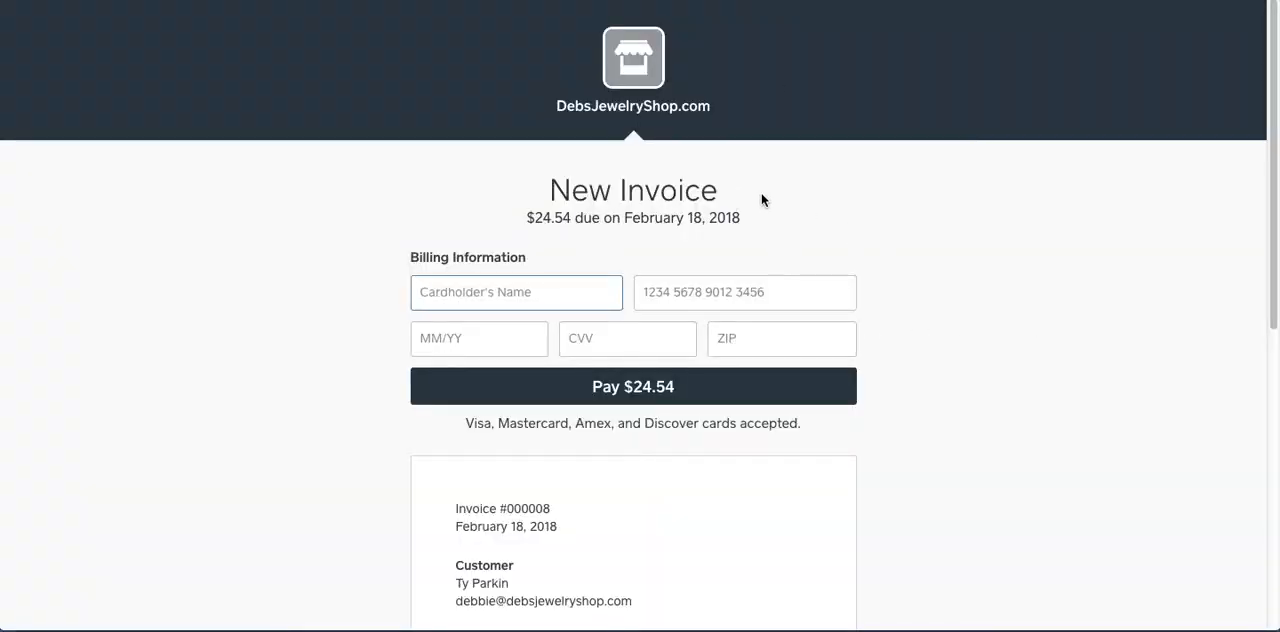
pyautogui.click(517, 291)
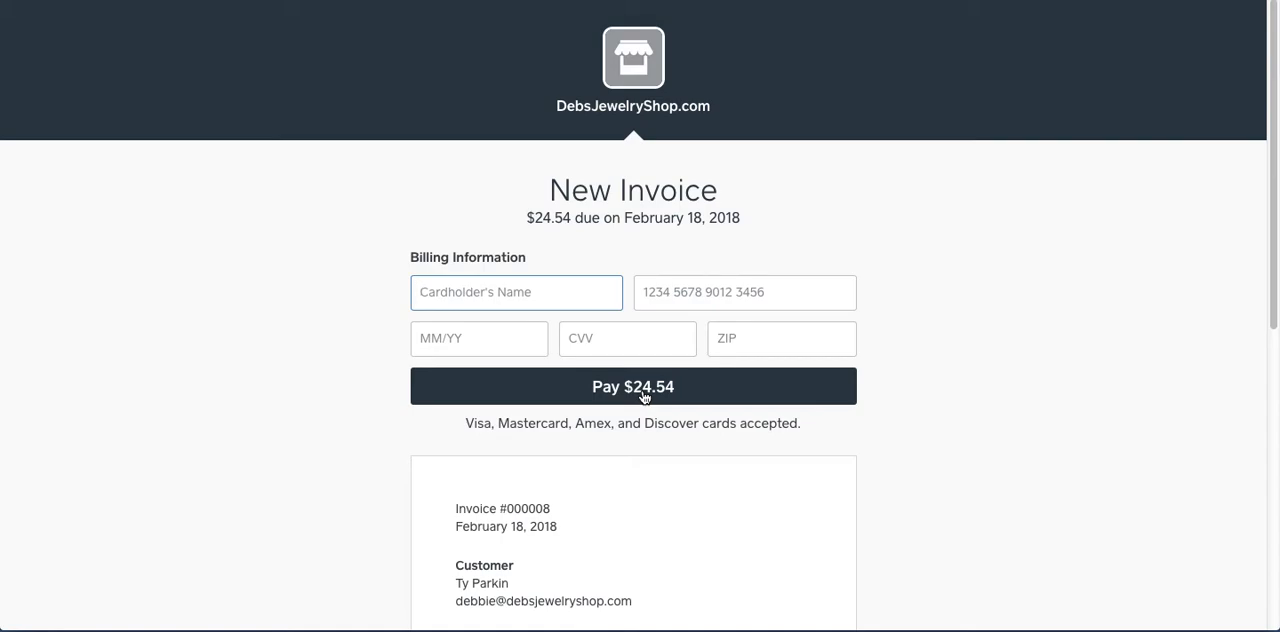
pyautogui.scroll(-3)
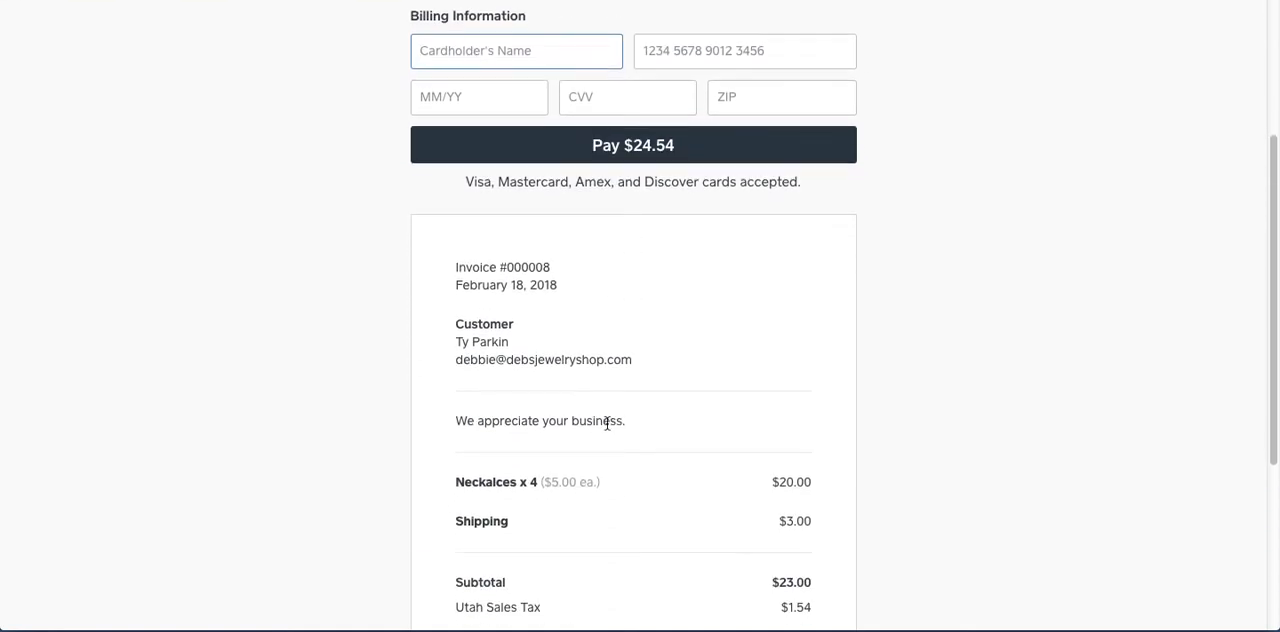
pyautogui.scroll(3)
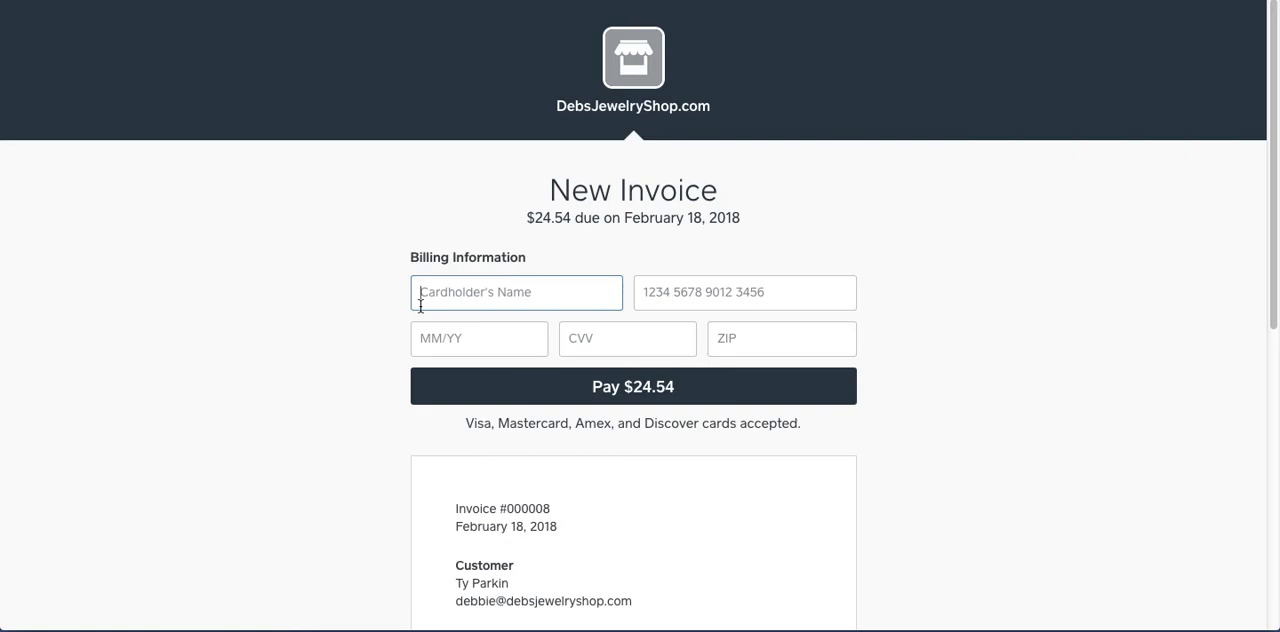
pyautogui.click(516, 291)
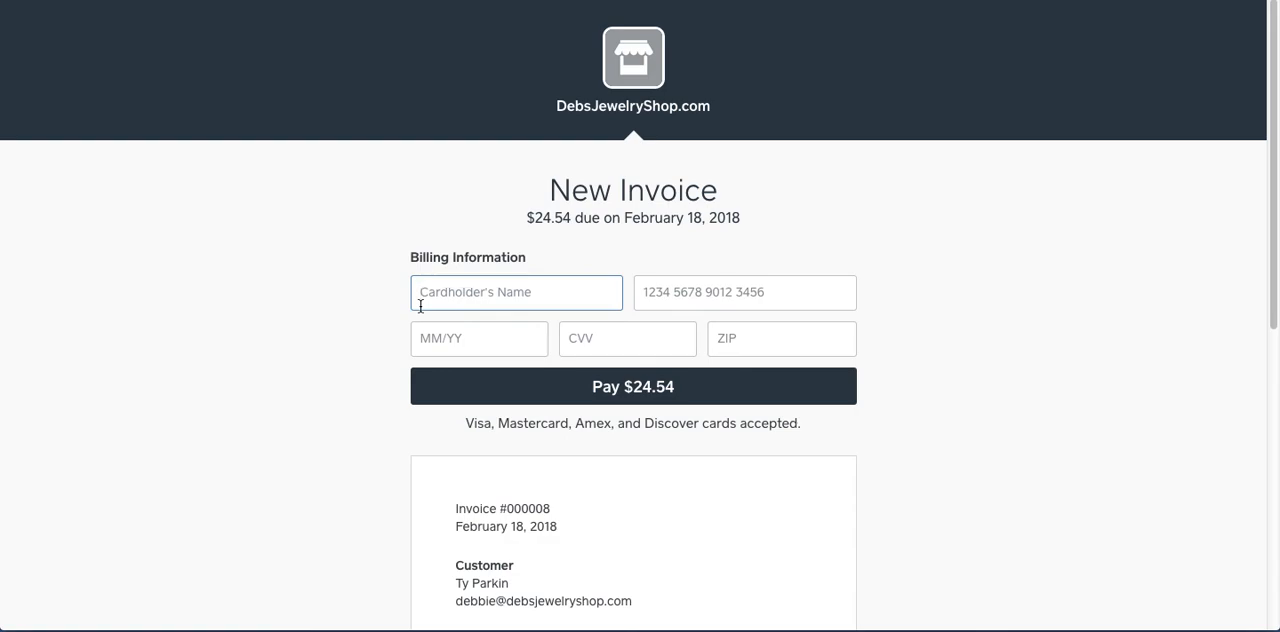
pyautogui.moveTo(366, 77)
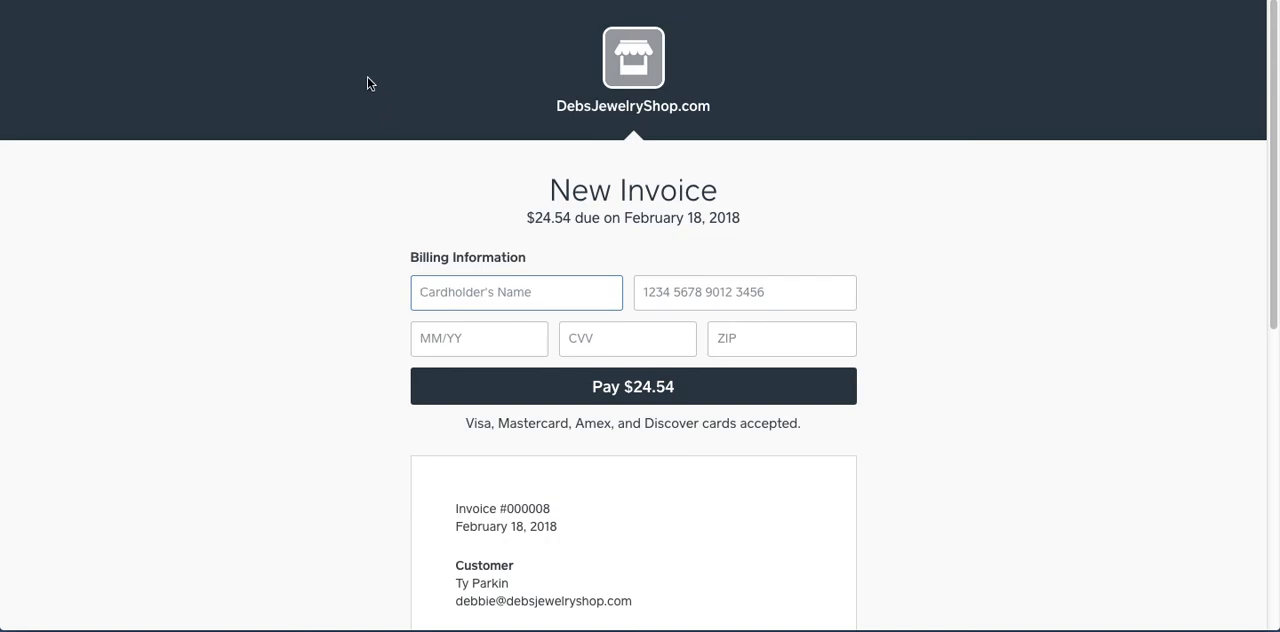